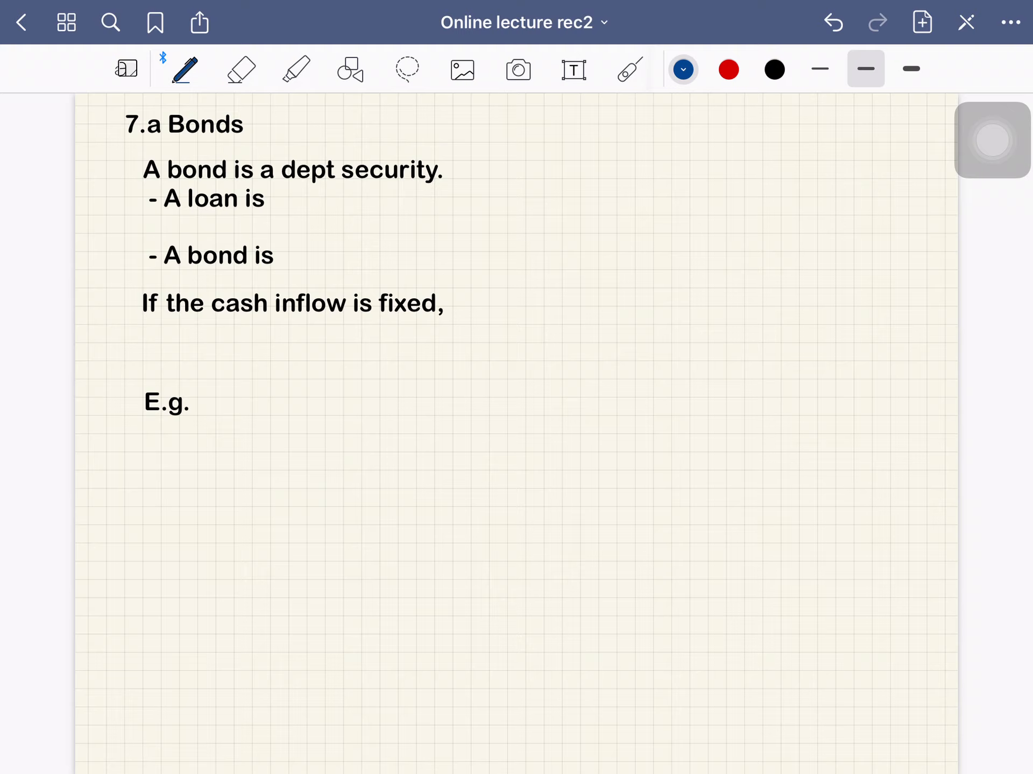
Highlight 'dept' in yellow, then handwrite 'bilateral' and 'transferable in market.' beside the bullets.
{"action": "left_click", "coordinate": [295, 69]}
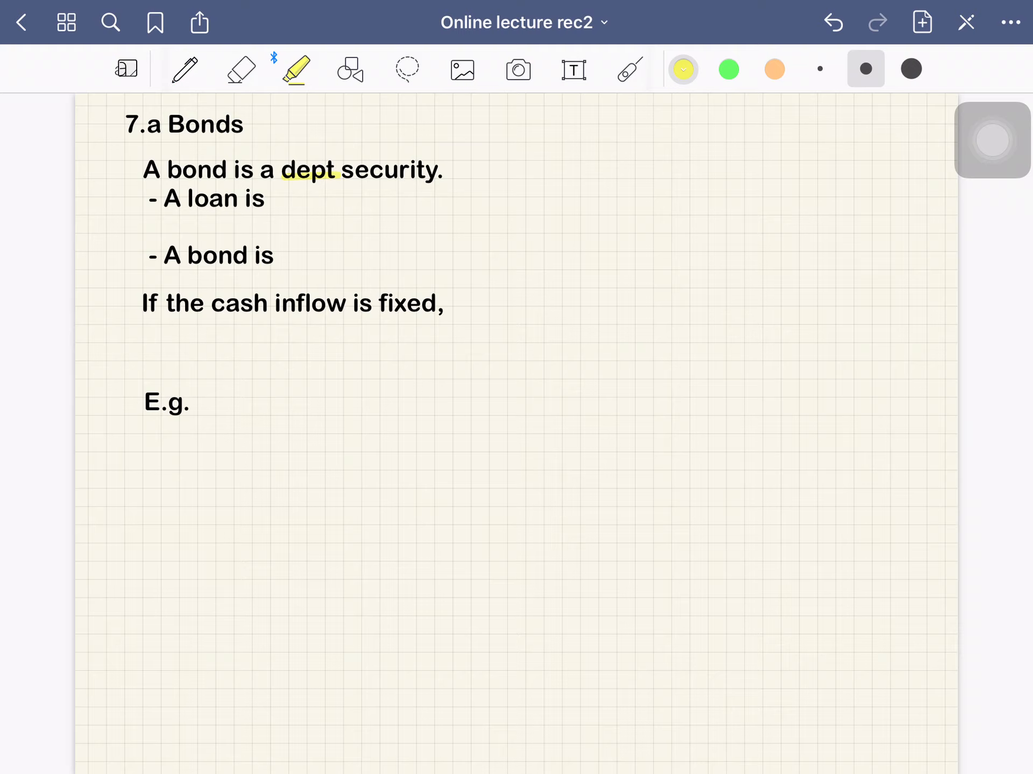
{"action": "left_click", "coordinate": [186, 68]}
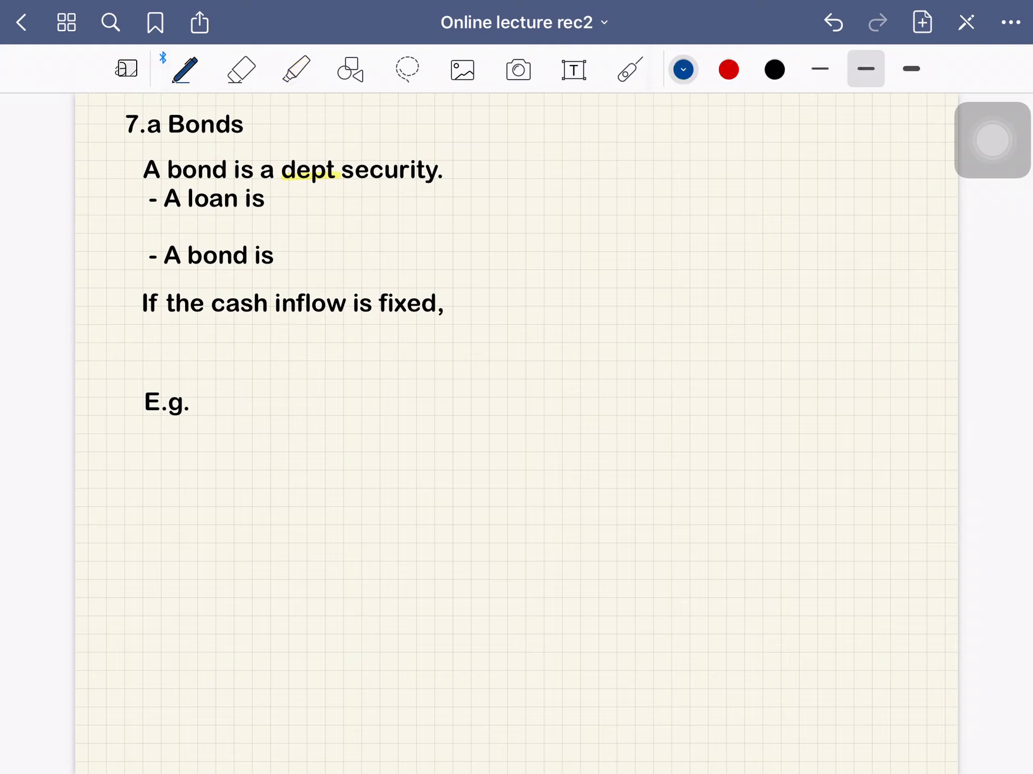
{"action": "left_click_drag", "start_coordinate": [310, 197], "coordinate": [333, 208]}
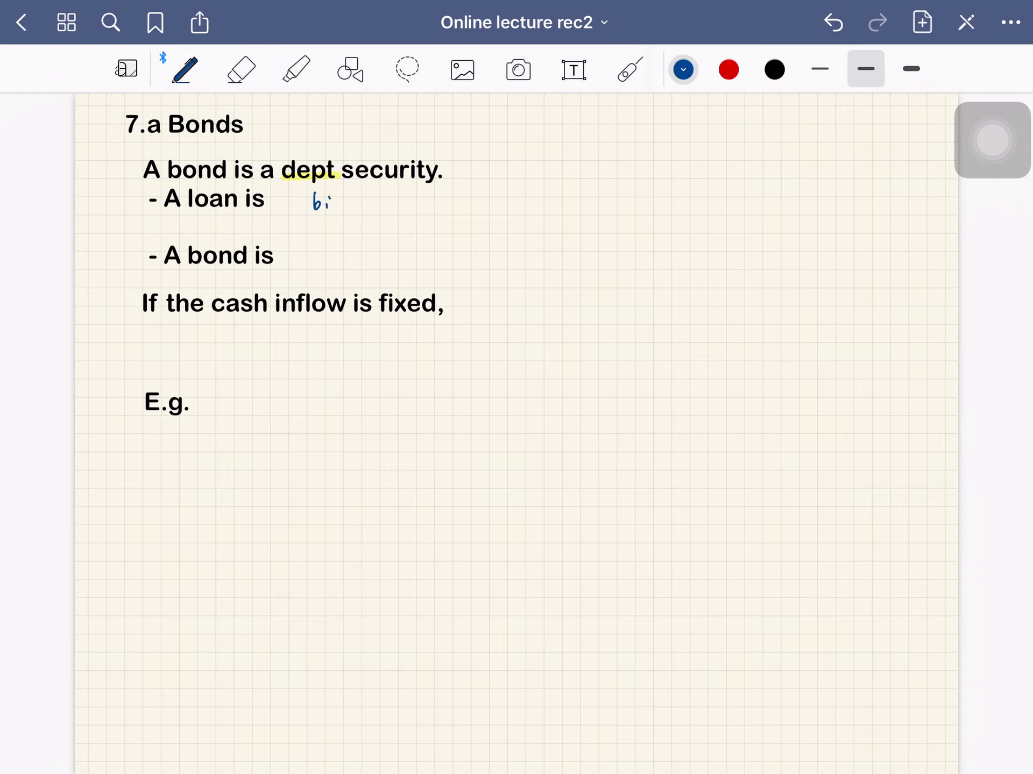
{"action": "left_click_drag", "start_coordinate": [329, 201], "coordinate": [382, 201]}
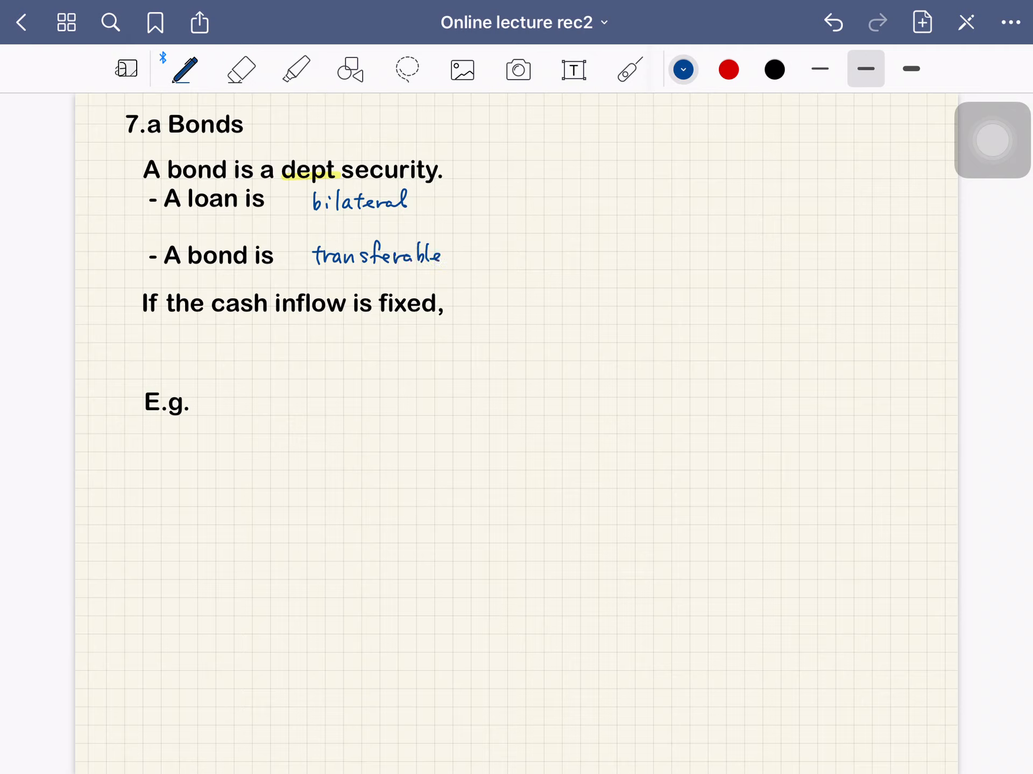
{"action": "left_click_drag", "start_coordinate": [461, 256], "coordinate": [534, 256]}
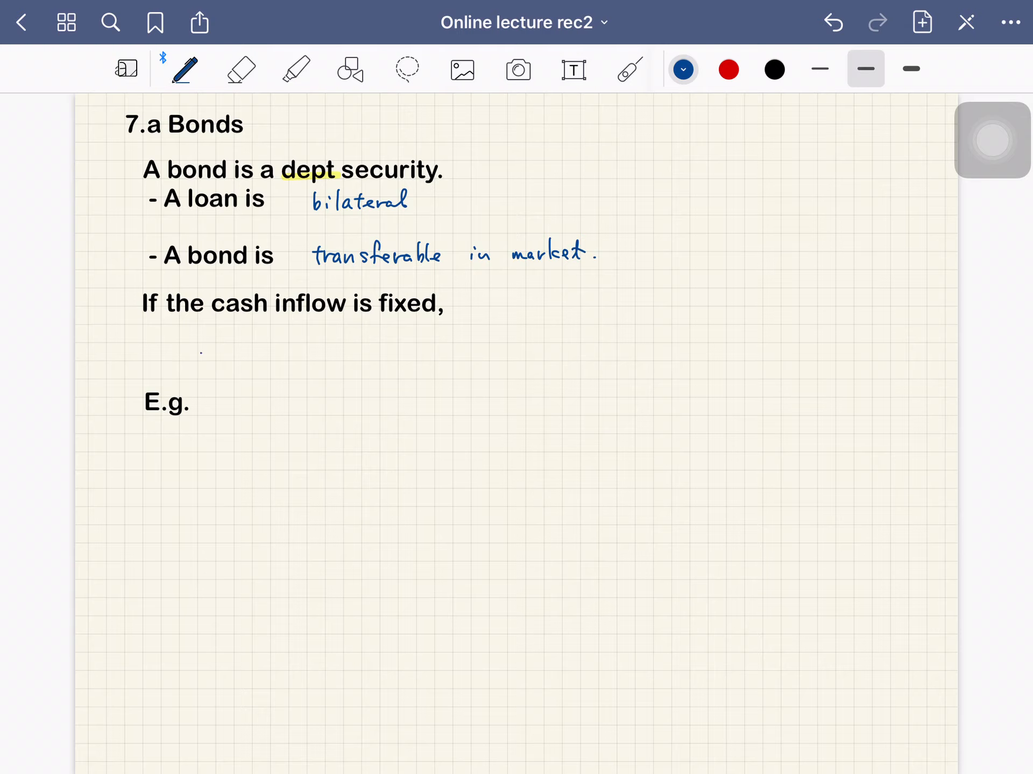
Write 'a higher price (PV) ⇒ a lower yield (interest) rate.' below the cash inflow line.
{"action": "left_click_drag", "start_coordinate": [190, 353], "coordinate": [263, 349]}
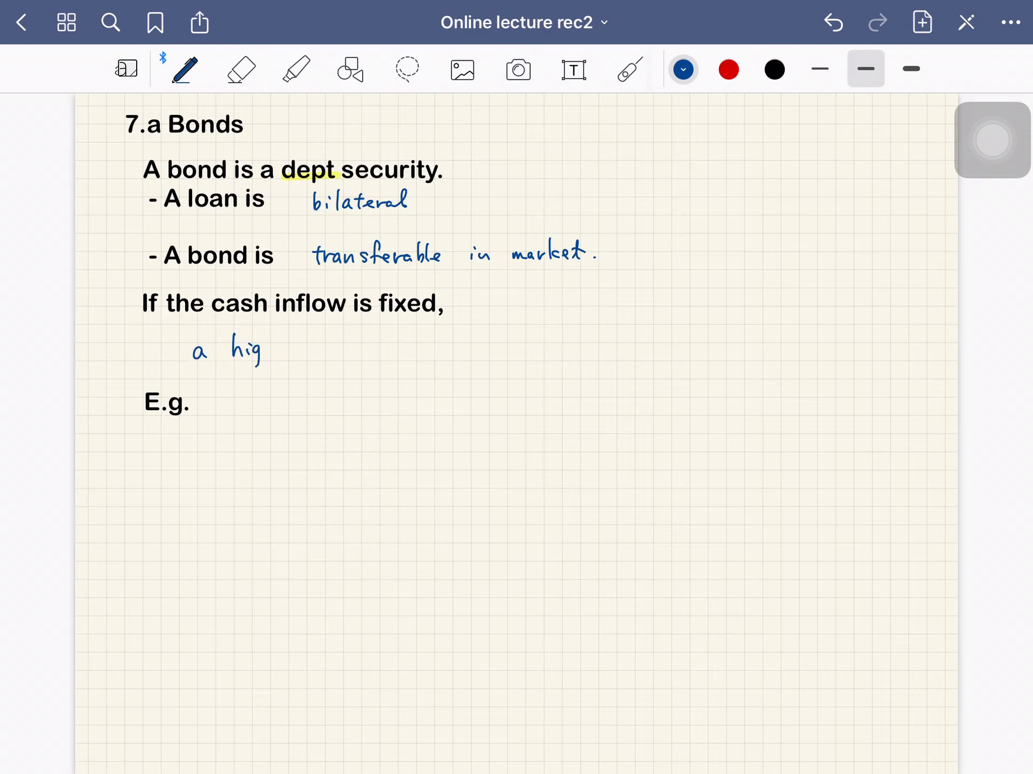
{"action": "left_click_drag", "start_coordinate": [261, 349], "coordinate": [342, 349]}
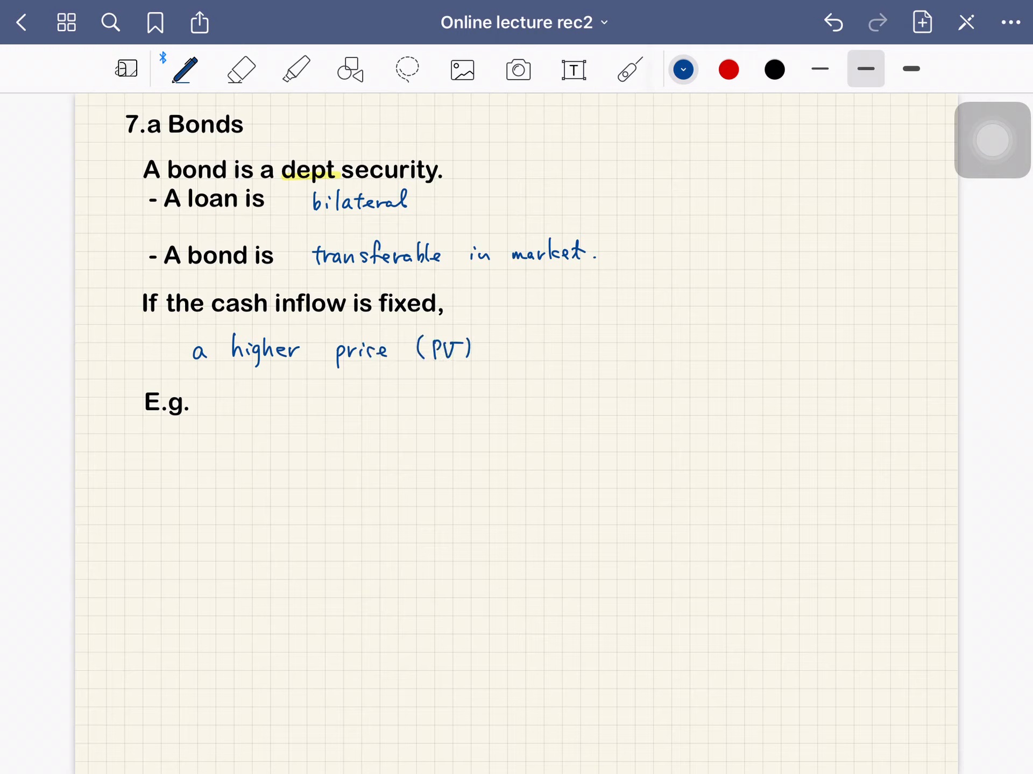
{"action": "left_click_drag", "start_coordinate": [490, 353], "coordinate": [523, 349]}
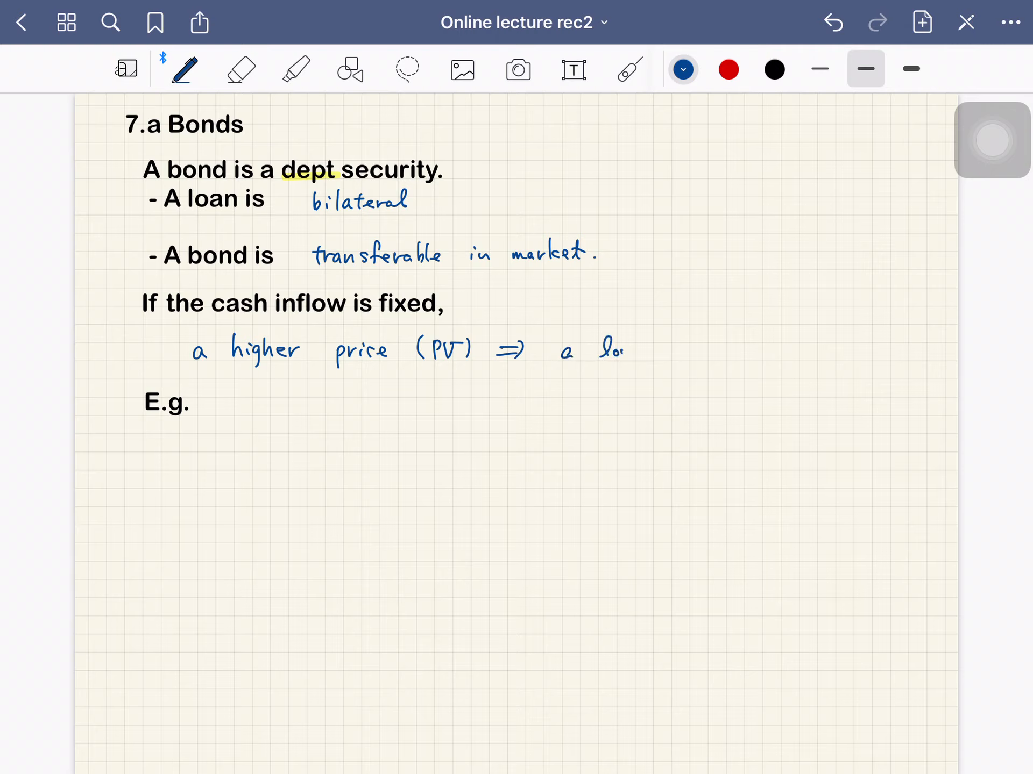
{"action": "type", "text": "lower"}
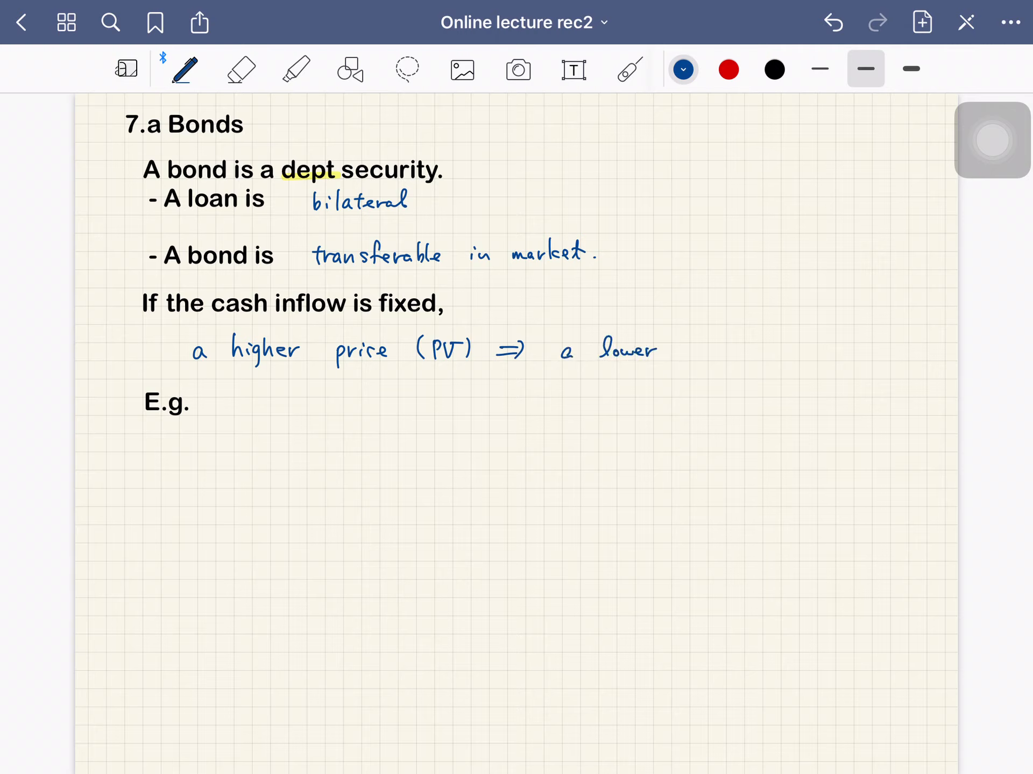
{"action": "type", "text": "yiel."}
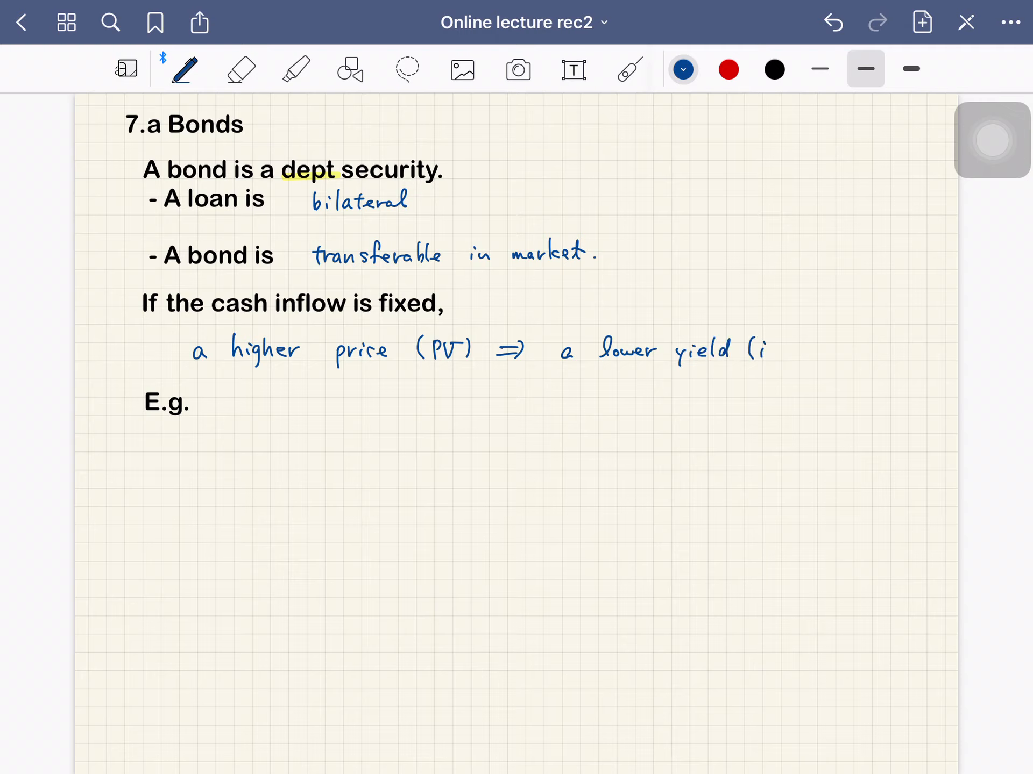
{"action": "type", "text": "(interest) rate."}
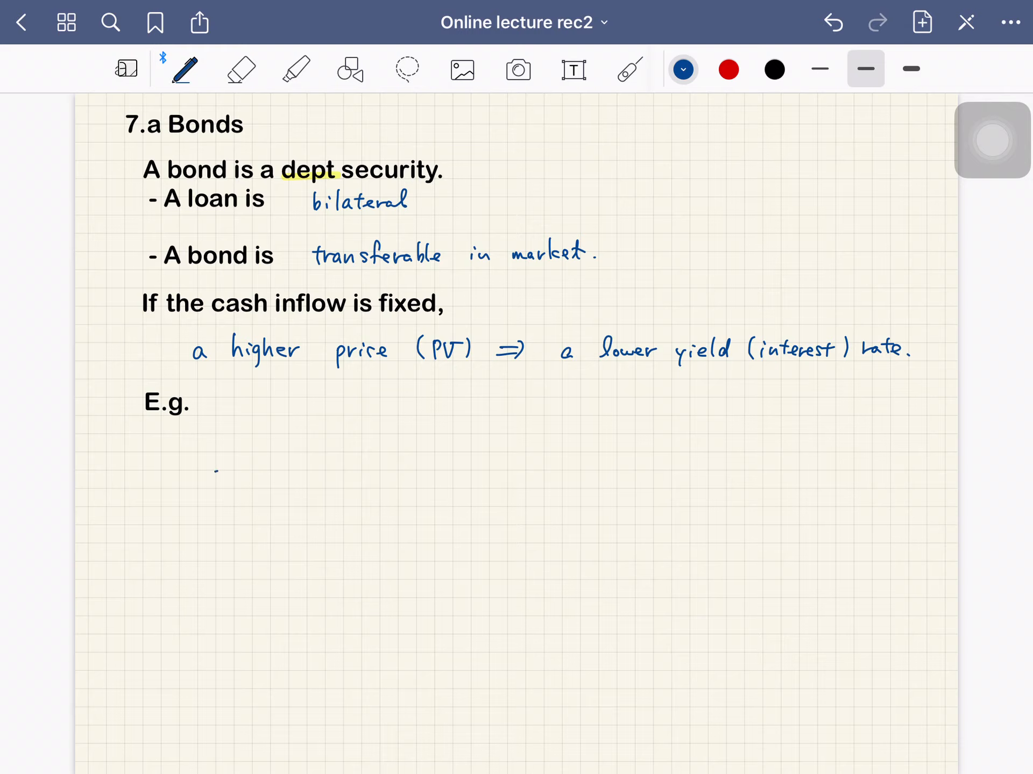
Draw a timeline under 'E.g.' labelled outflow $95 and inflow $100.
{"action": "left_click_drag", "start_coordinate": [214, 473], "coordinate": [460, 473]}
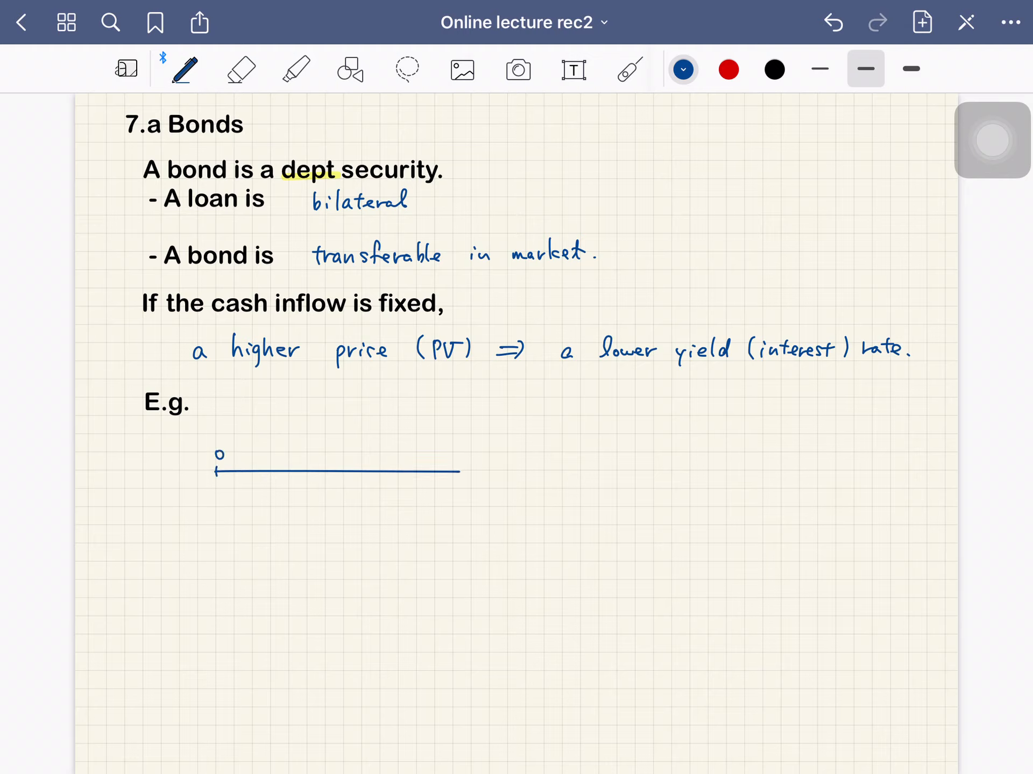
{"action": "left_click_drag", "start_coordinate": [197, 428], "coordinate": [233, 428]}
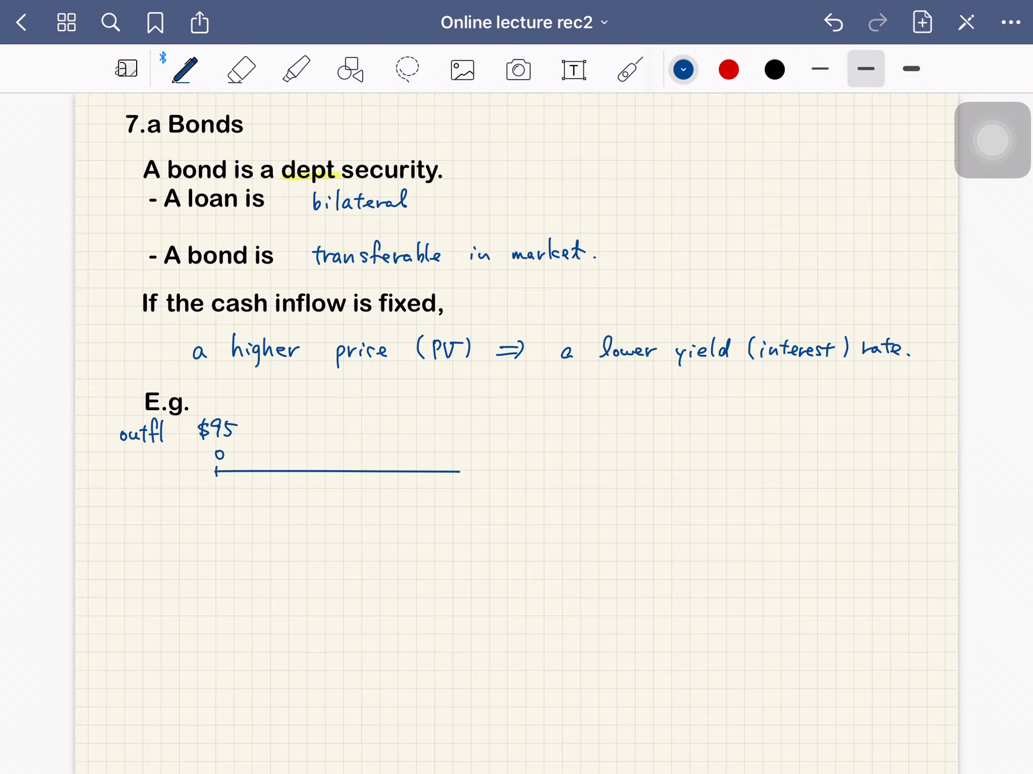
{"action": "type", "text": "ow"}
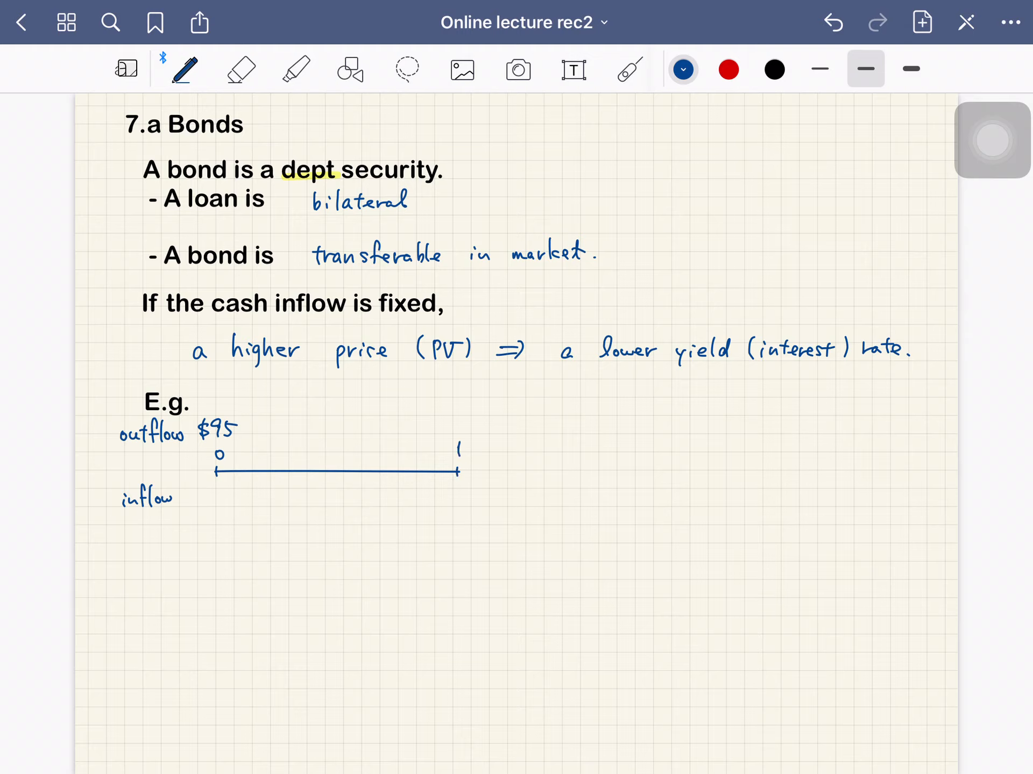
{"action": "type", "text": "$100"}
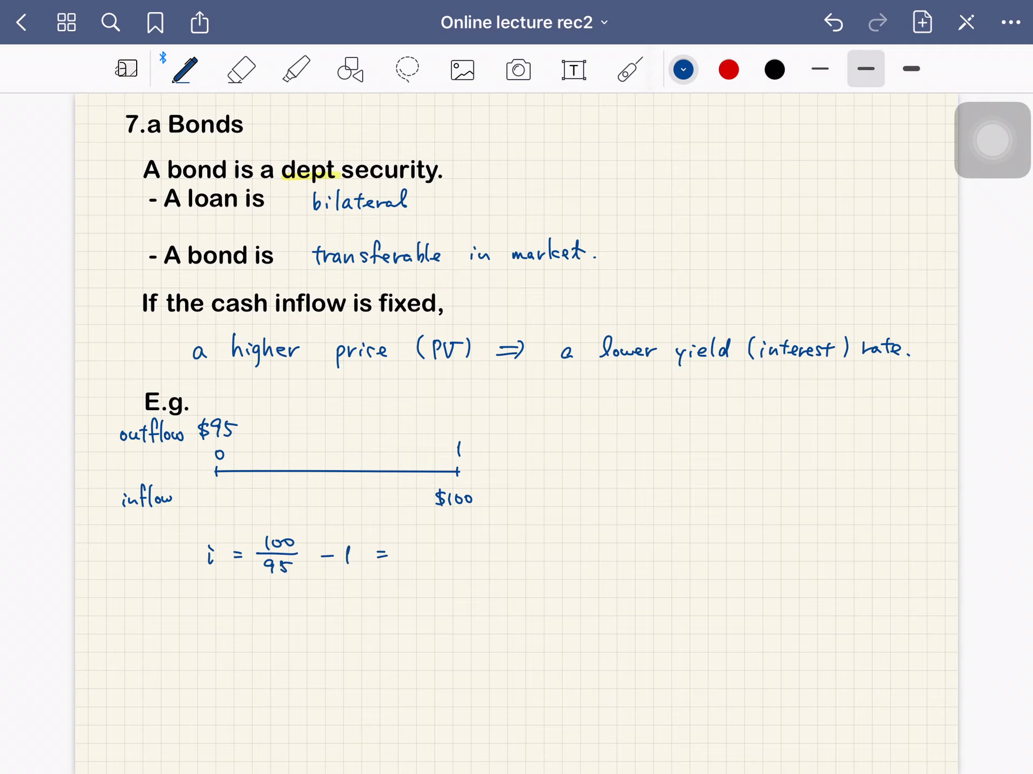
Write i = 100/95 − 1 = 5.26% and highlight the 5.26% result.
{"action": "type", "text": "0.05"}
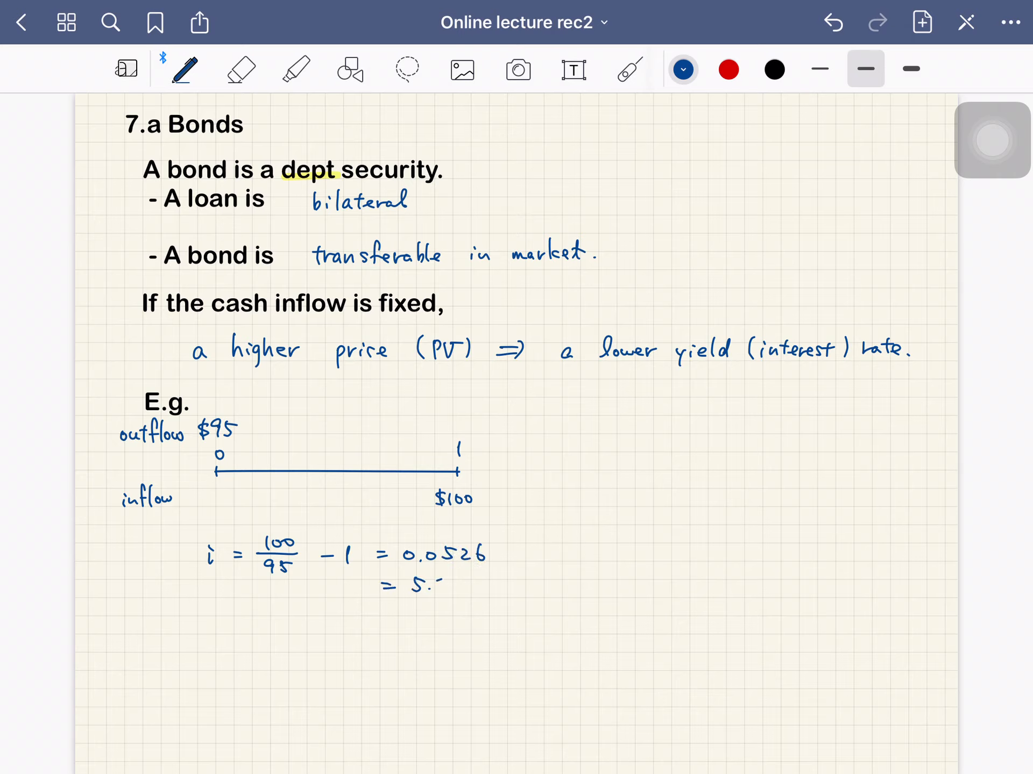
{"action": "type", "text": "26%"}
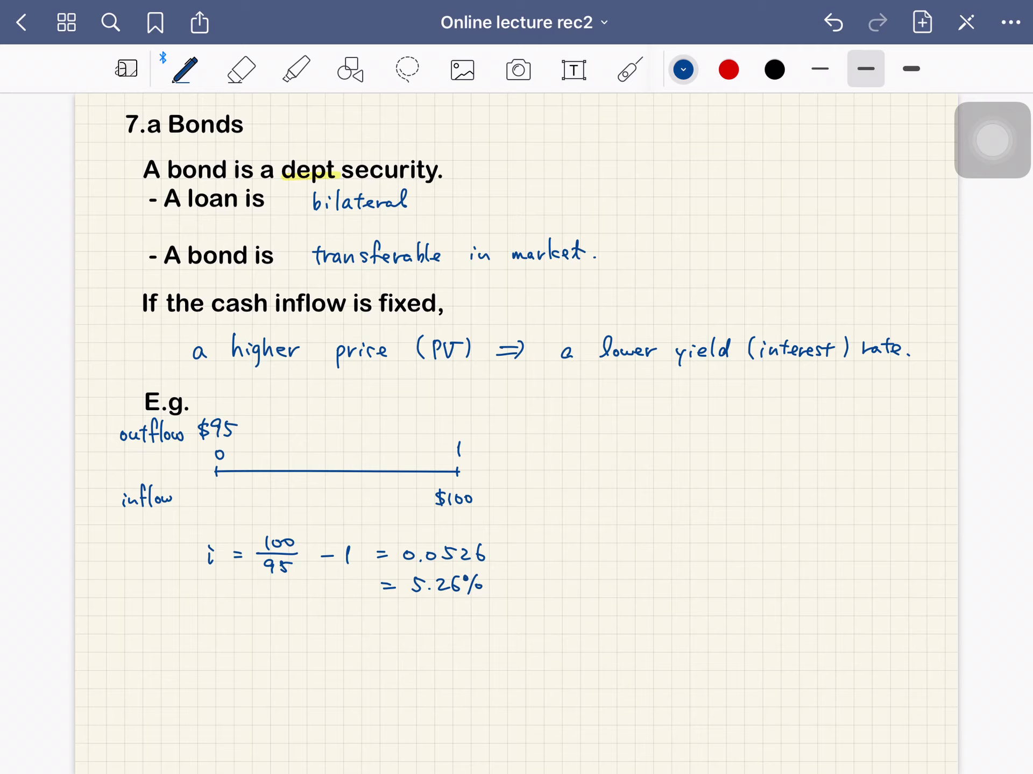
{"action": "left_click", "coordinate": [294, 70]}
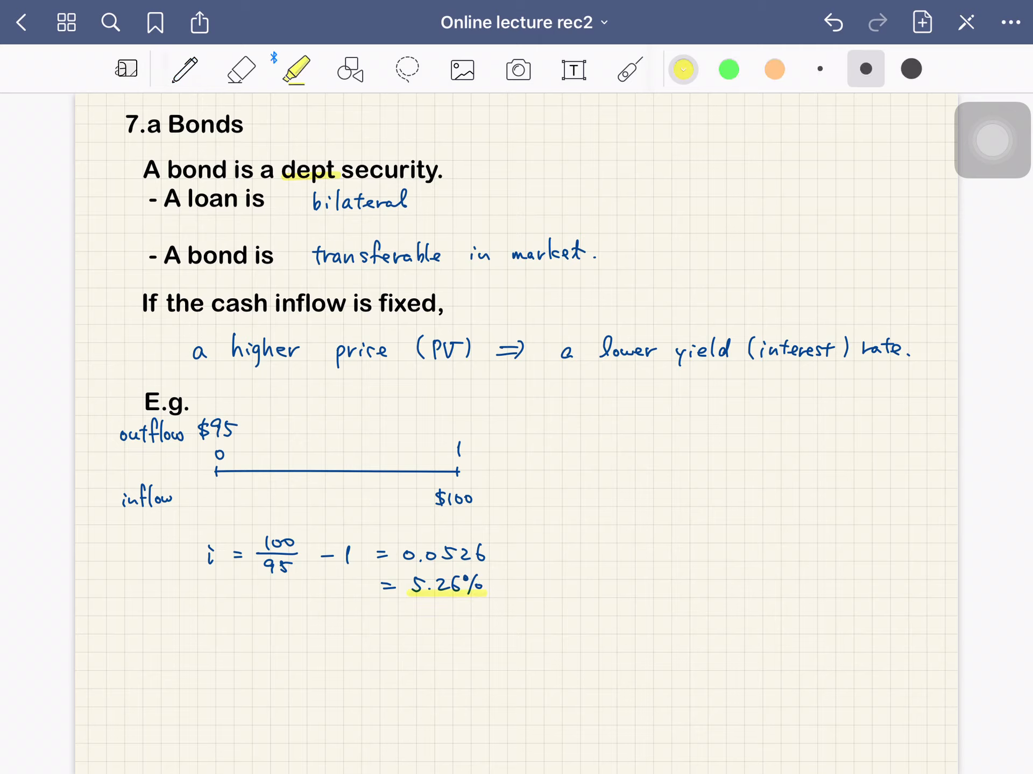
{"action": "left_click", "coordinate": [185, 69]}
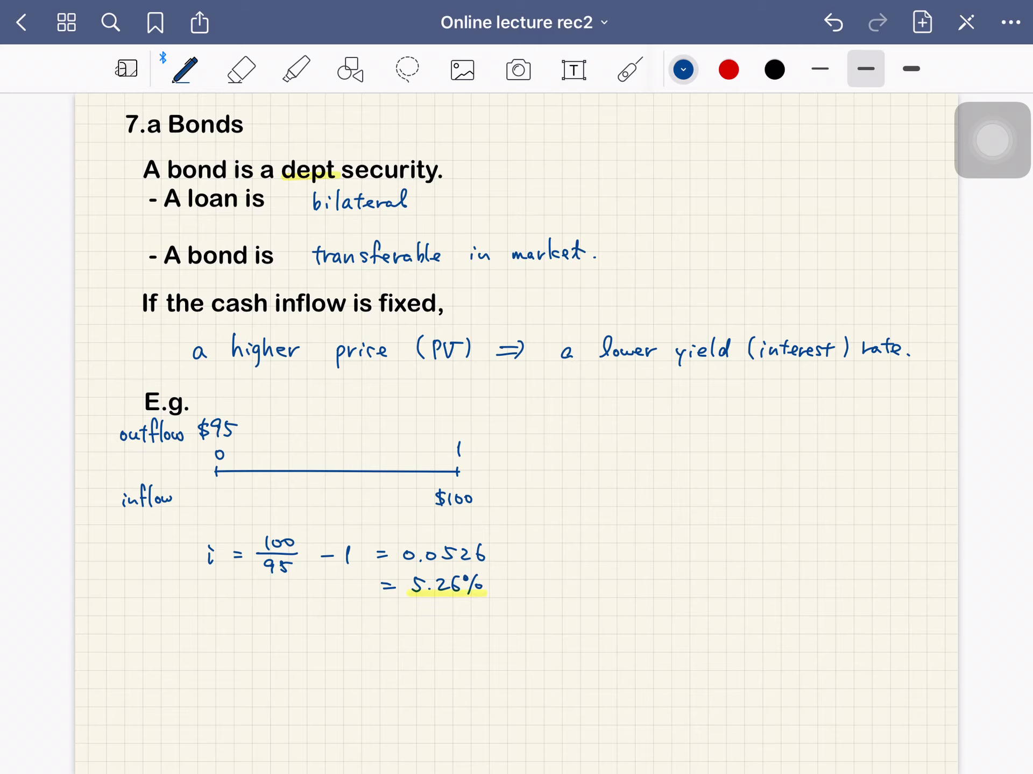
Draw a second timeline with $90 and $100 and write i = 100/90 − 1 = 11.1%.
{"action": "left_click", "coordinate": [599, 471]}
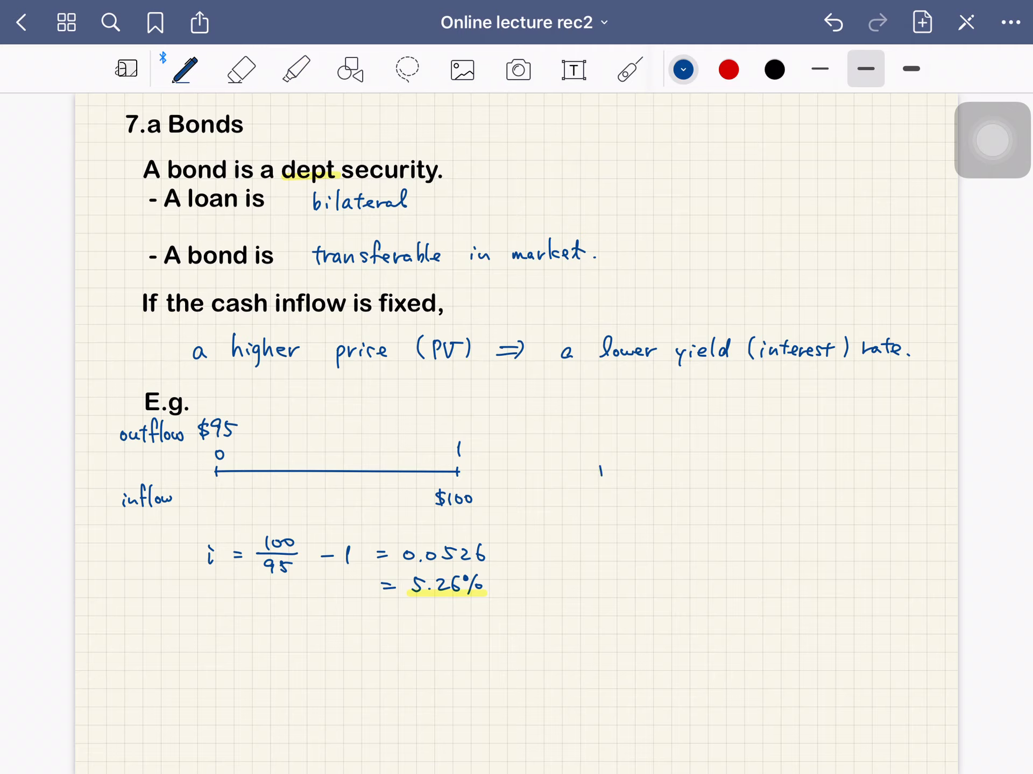
{"action": "left_click_drag", "start_coordinate": [599, 472], "coordinate": [763, 472]}
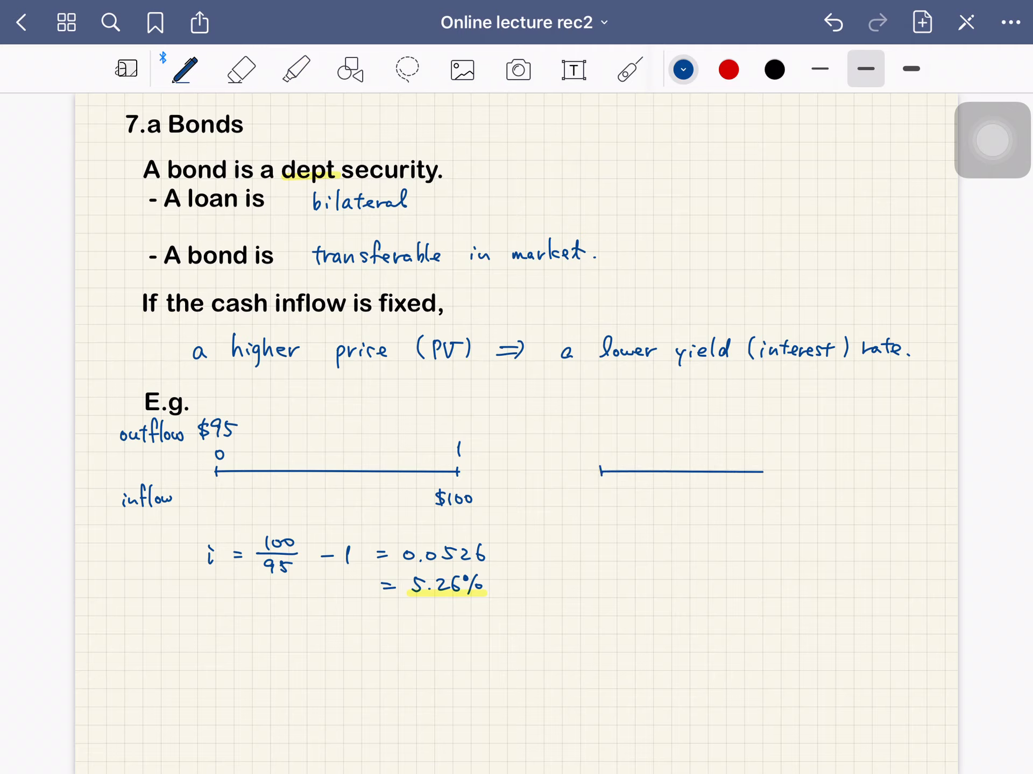
{"action": "left_click_drag", "start_coordinate": [600, 472], "coordinate": [798, 473]}
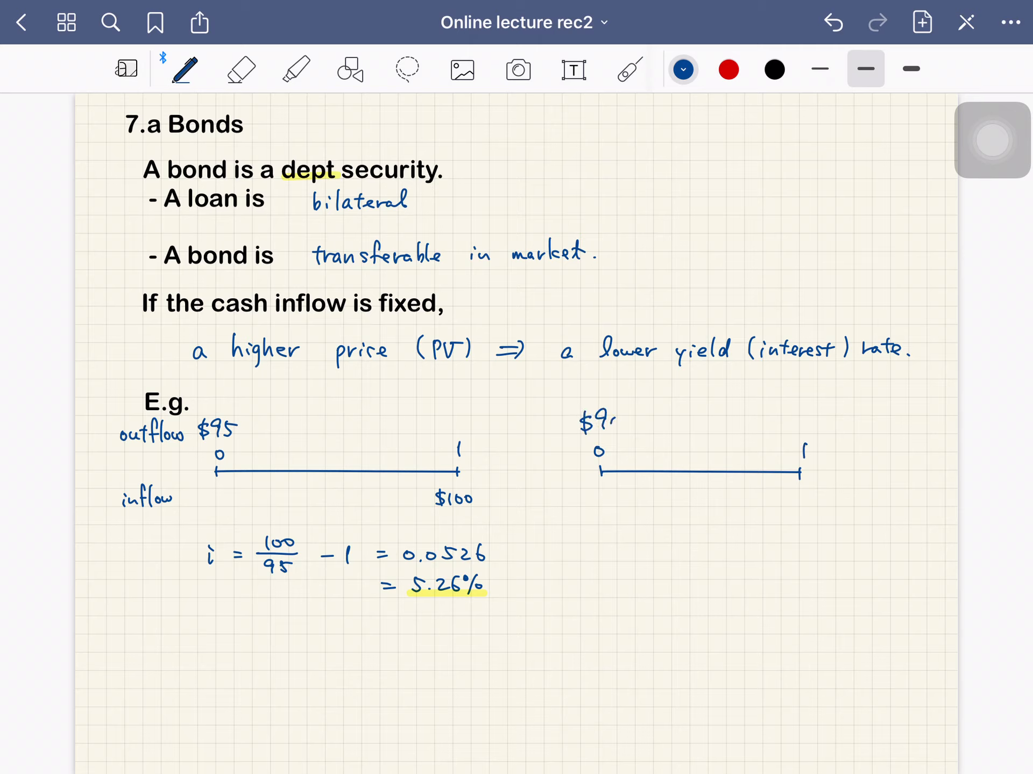
{"action": "type", "text": "$100"}
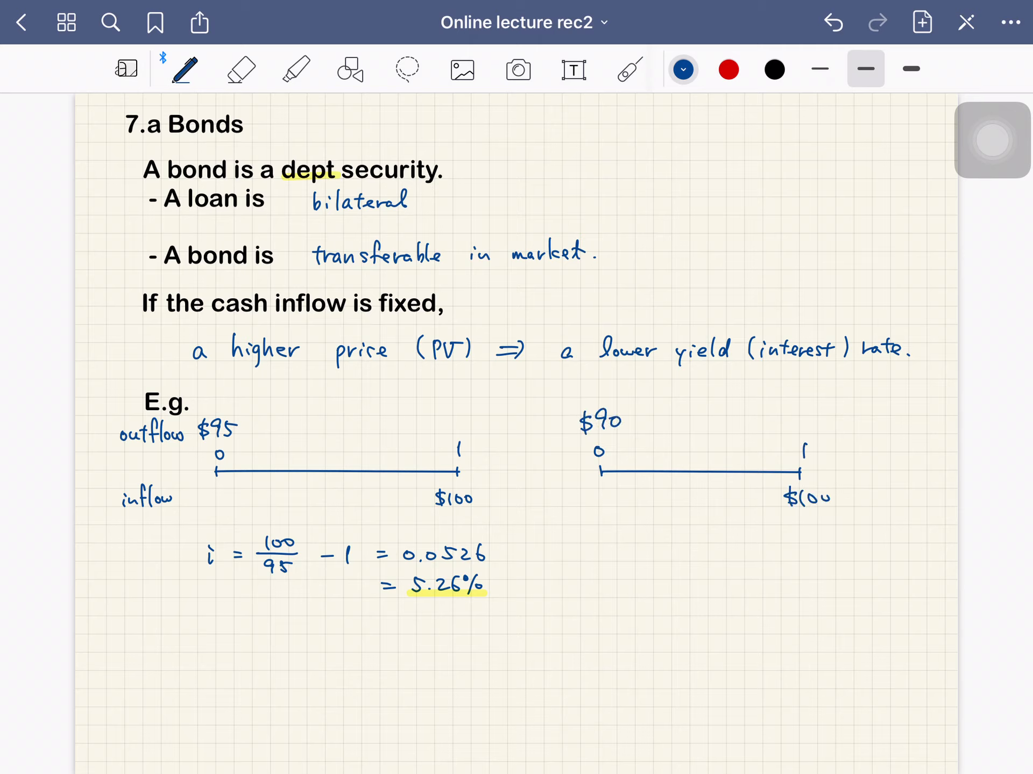
{"action": "type", "text": "i"}
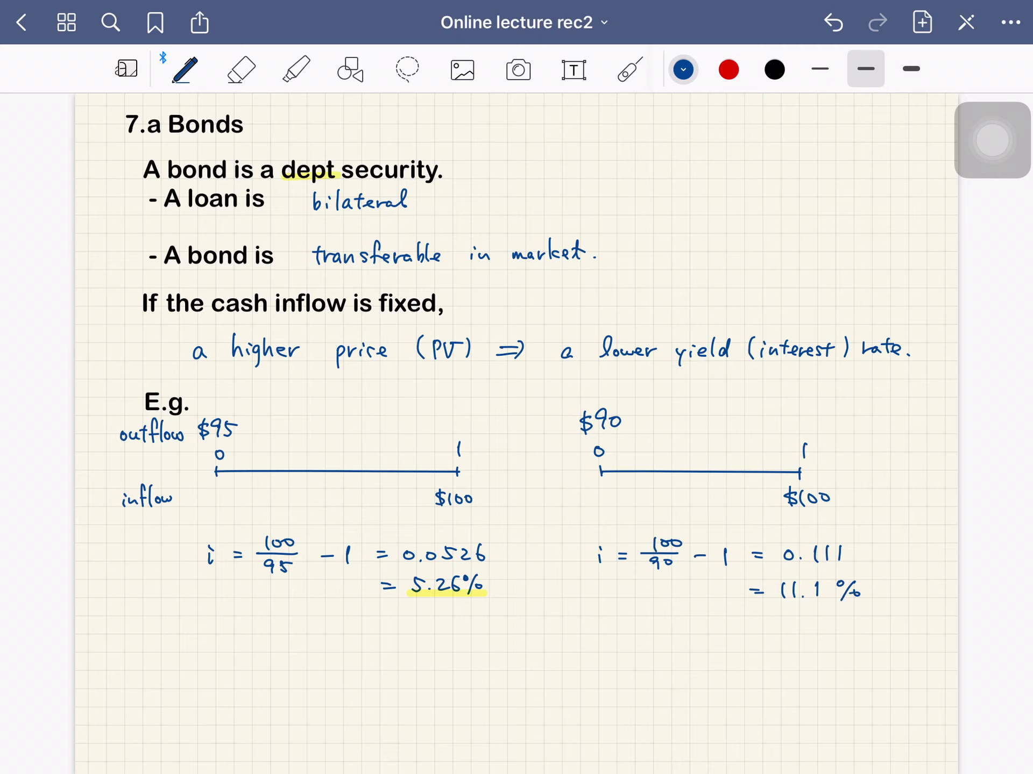
Highlight the first example's $95 outflow in yellow.
{"action": "left_click", "coordinate": [294, 69]}
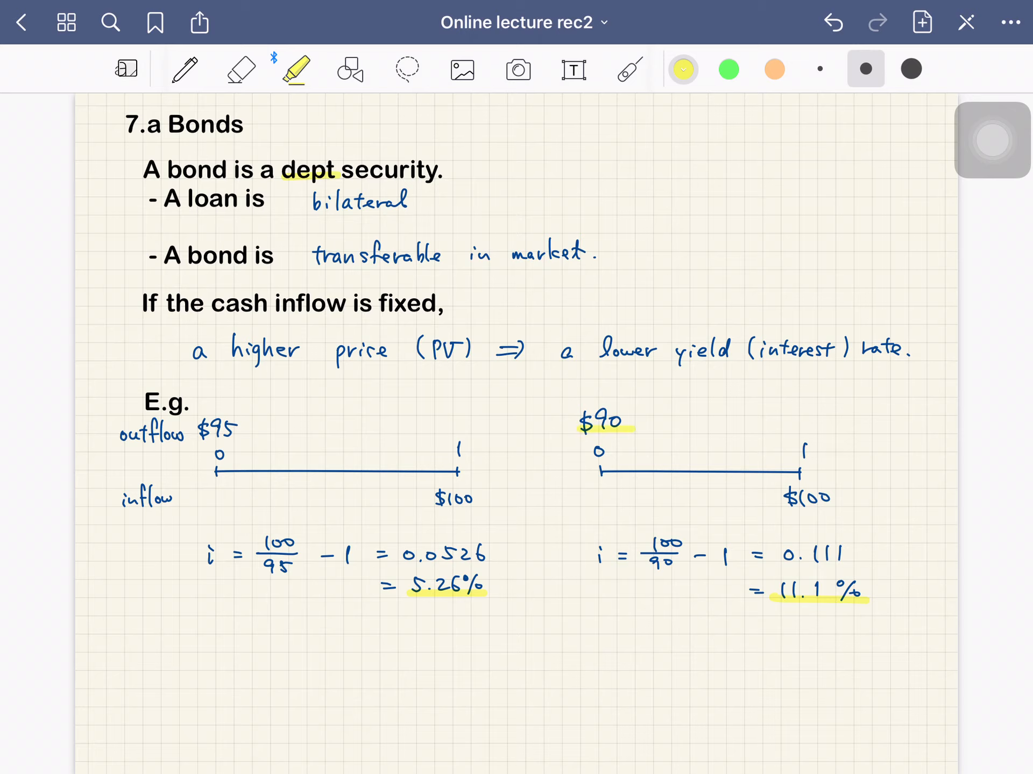
{"action": "left_click_drag", "start_coordinate": [197, 432], "coordinate": [244, 433]}
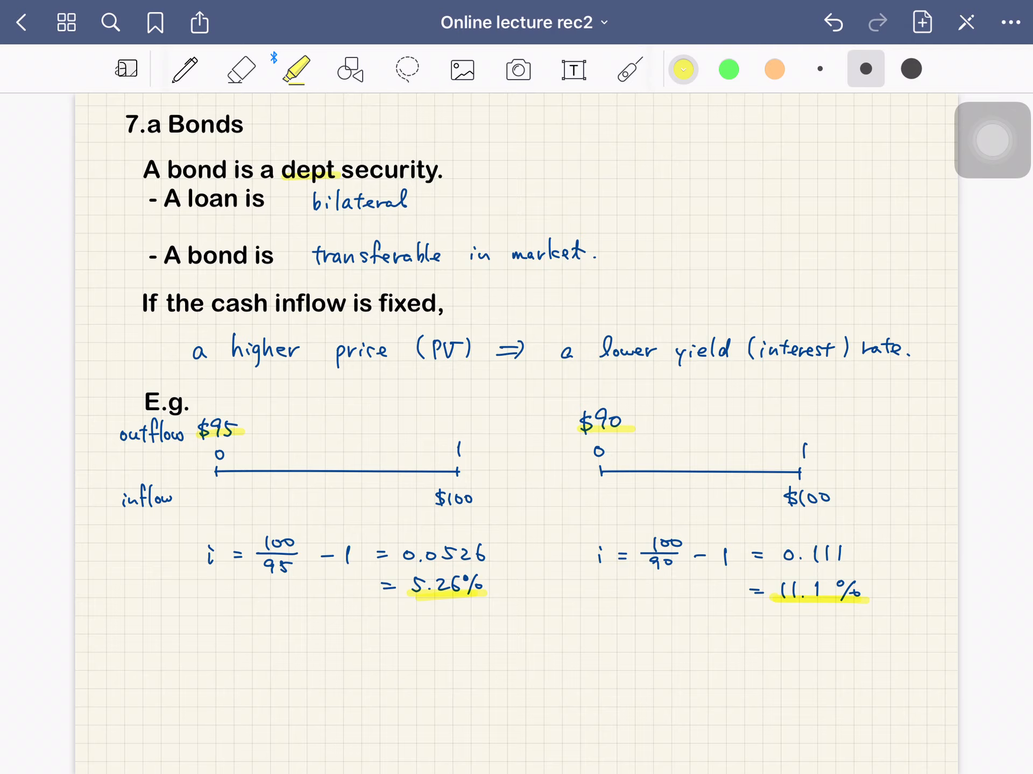
{"action": "left_click", "coordinate": [774, 70]}
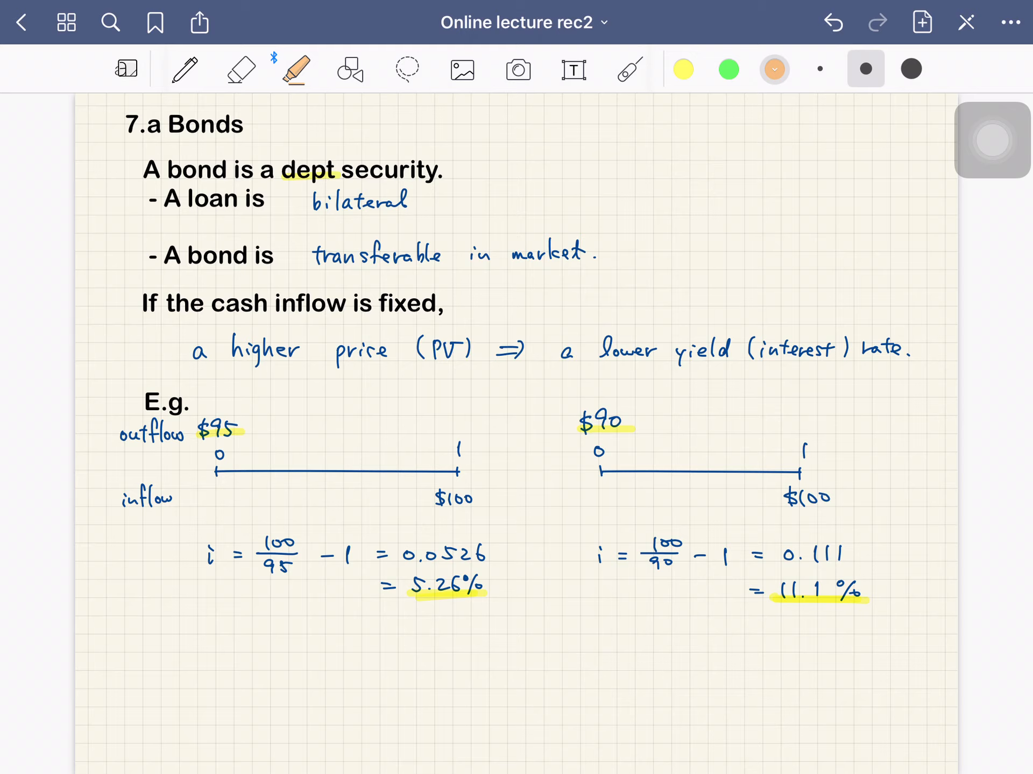
Draw orange arrows under 11.1% and 5.26%, then swipe to the objectives page.
{"action": "left_click_drag", "start_coordinate": [803, 606], "coordinate": [817, 613]}
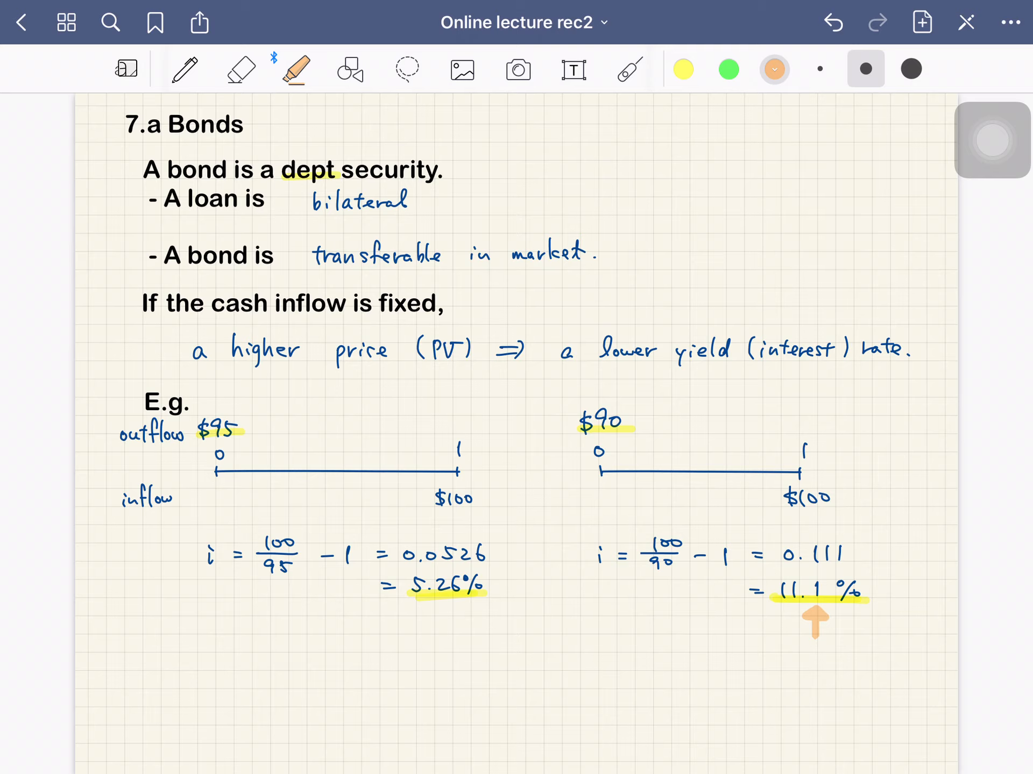
{"action": "left_click_drag", "start_coordinate": [435, 599], "coordinate": [451, 609]}
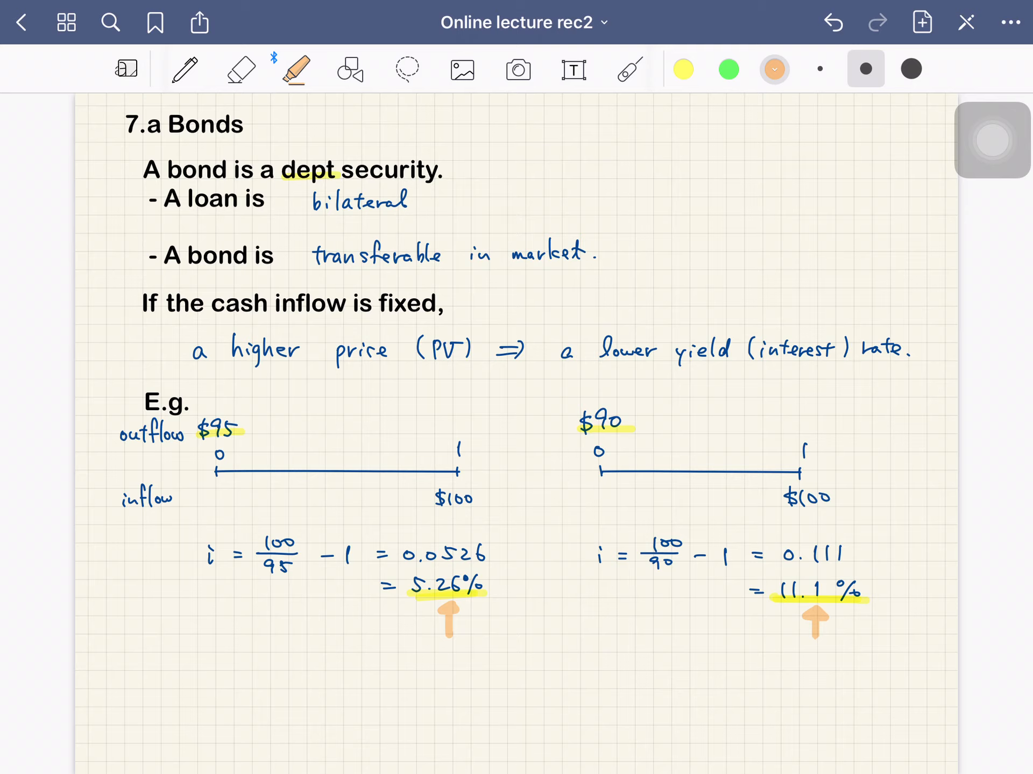
{"action": "left_click_drag", "start_coordinate": [288, 413], "coordinate": [506, 410]}
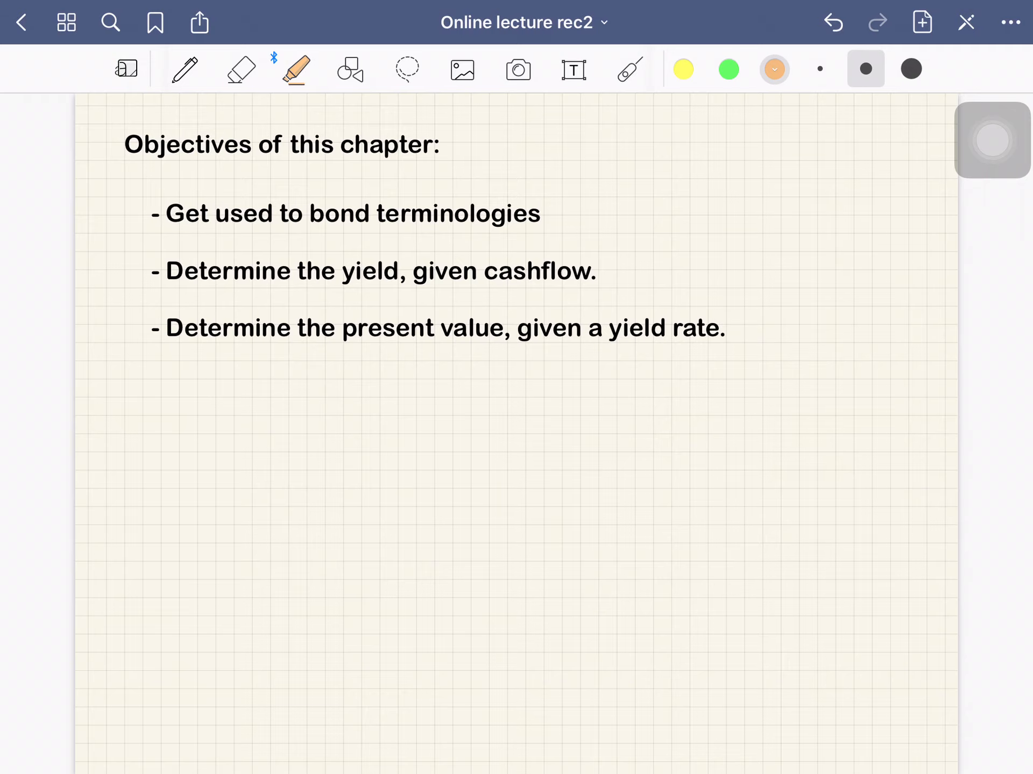
Highlight the three objectives: bond terminologies, yield, and present value, in yellow.
{"action": "left_click", "coordinate": [683, 68]}
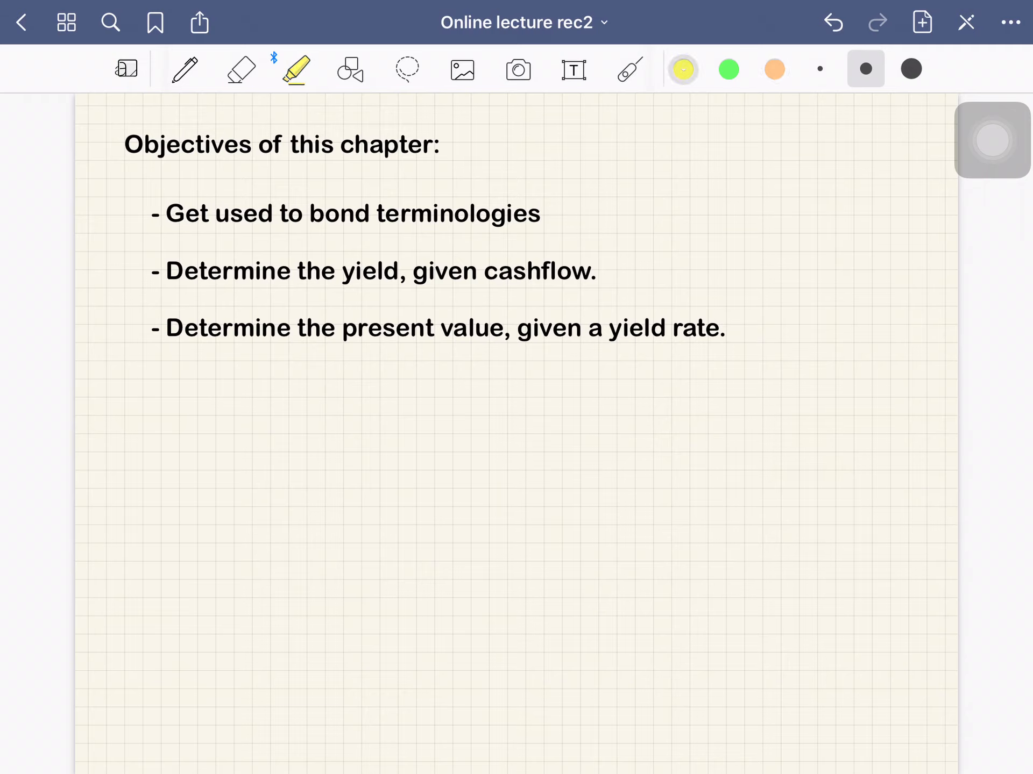
{"action": "left_click_drag", "start_coordinate": [161, 214], "coordinate": [550, 214]}
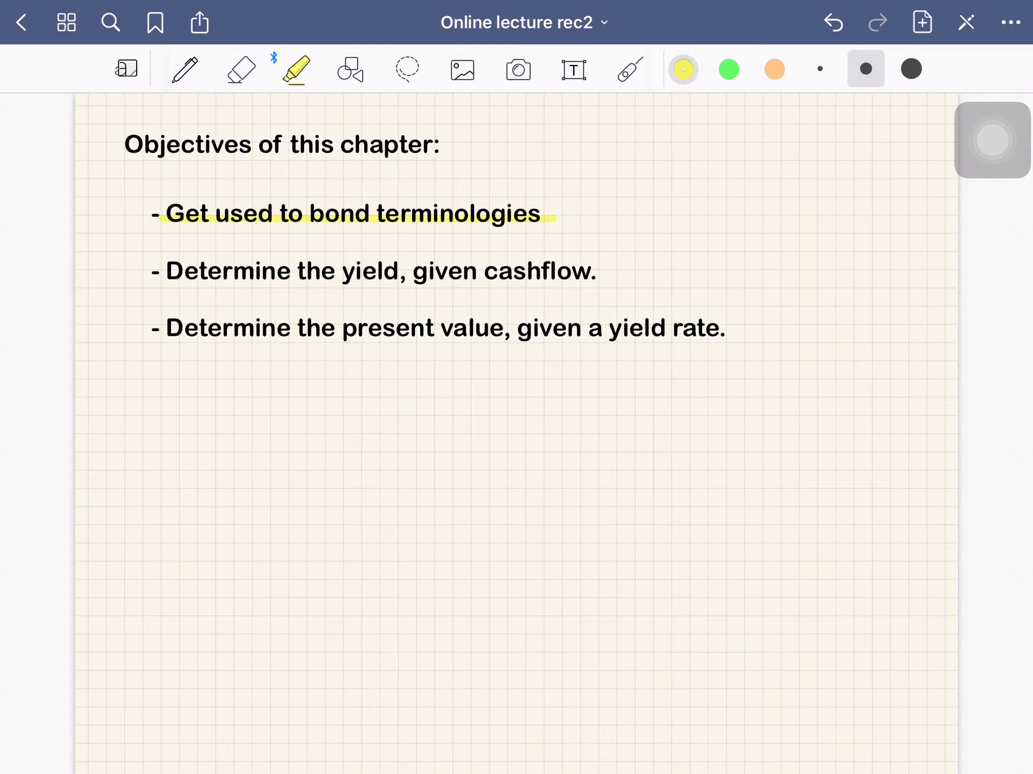
{"action": "left_click_drag", "start_coordinate": [168, 271], "coordinate": [596, 271]}
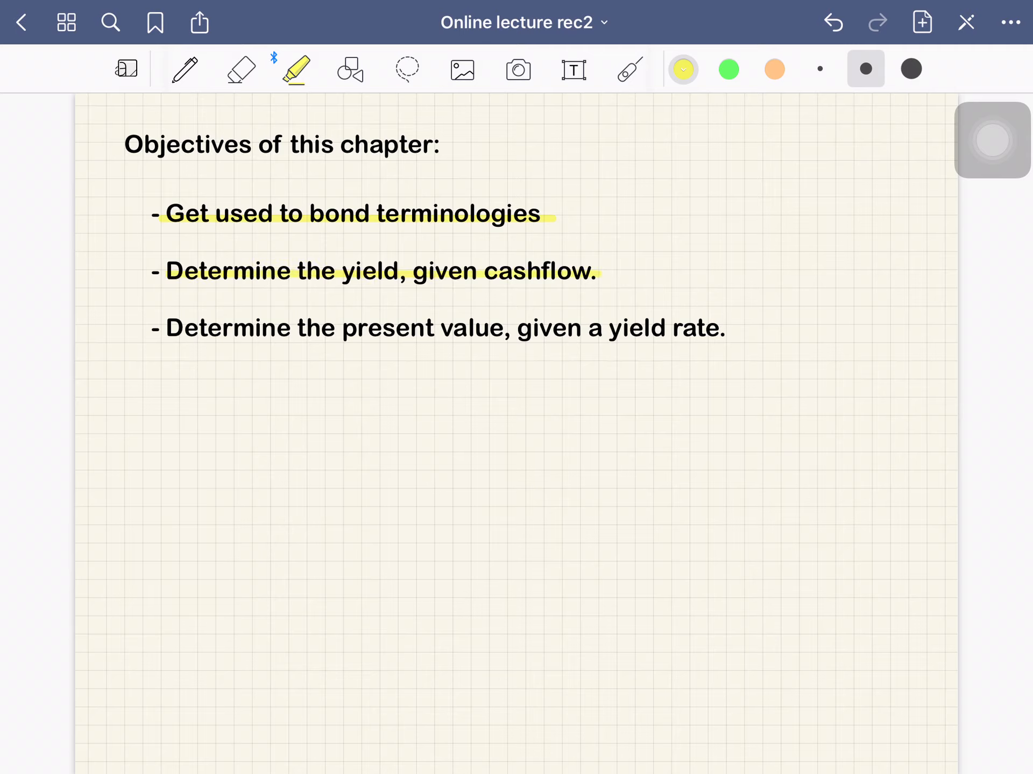
{"action": "left_click_drag", "start_coordinate": [167, 328], "coordinate": [547, 327]}
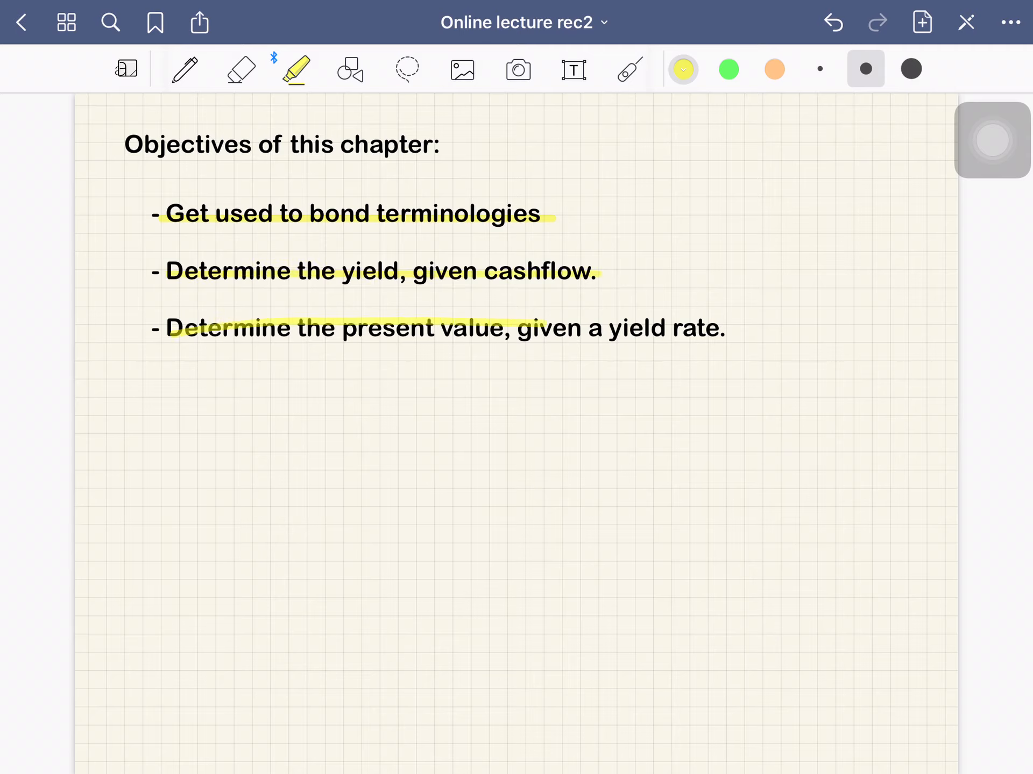
Draw a blue brace beside the last two objectives and start writing 'Sin'.
{"action": "left_click", "coordinate": [186, 69]}
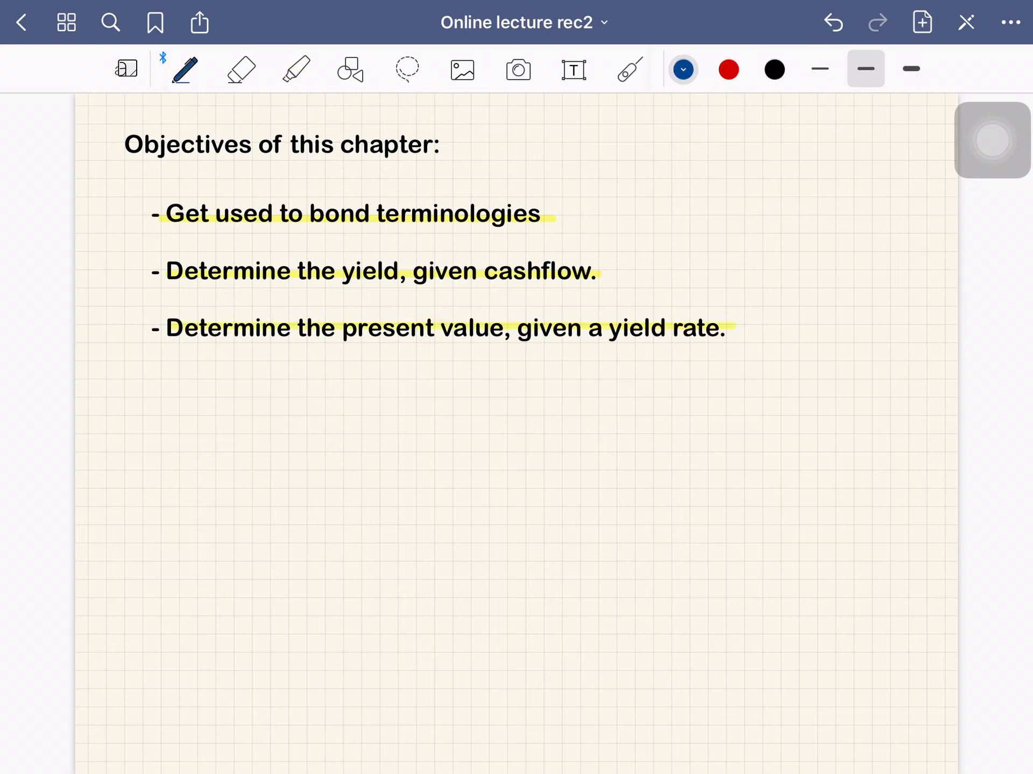
{"action": "left_click_drag", "start_coordinate": [748, 270], "coordinate": [751, 329]}
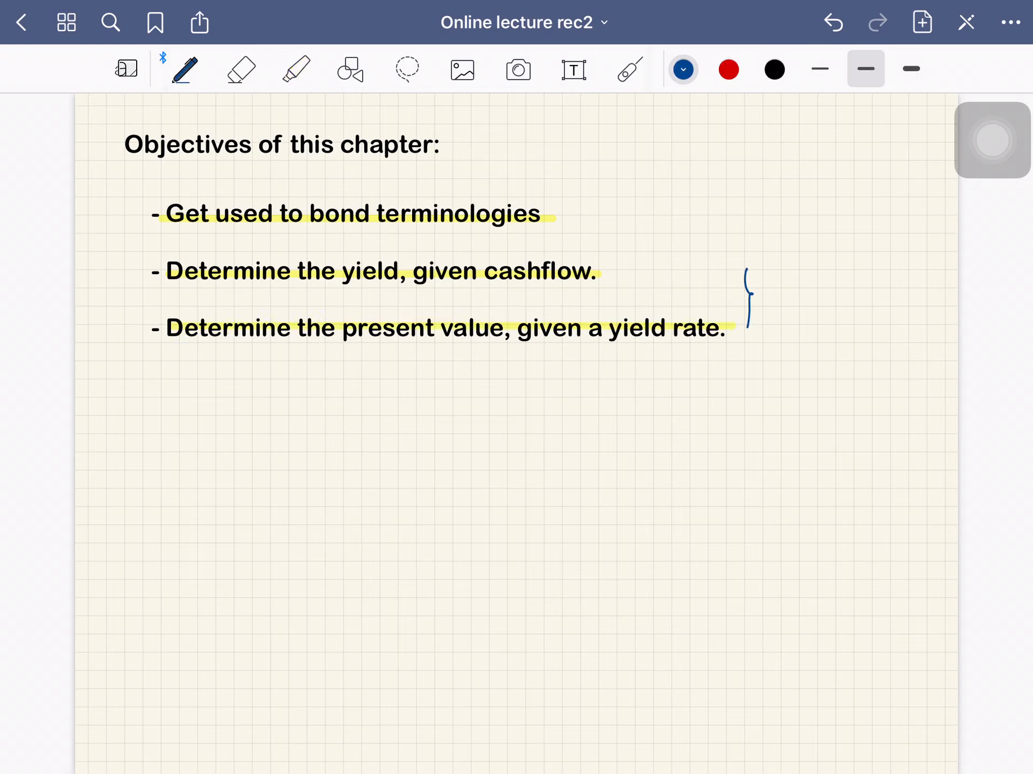
{"action": "type", "text": "Sin"}
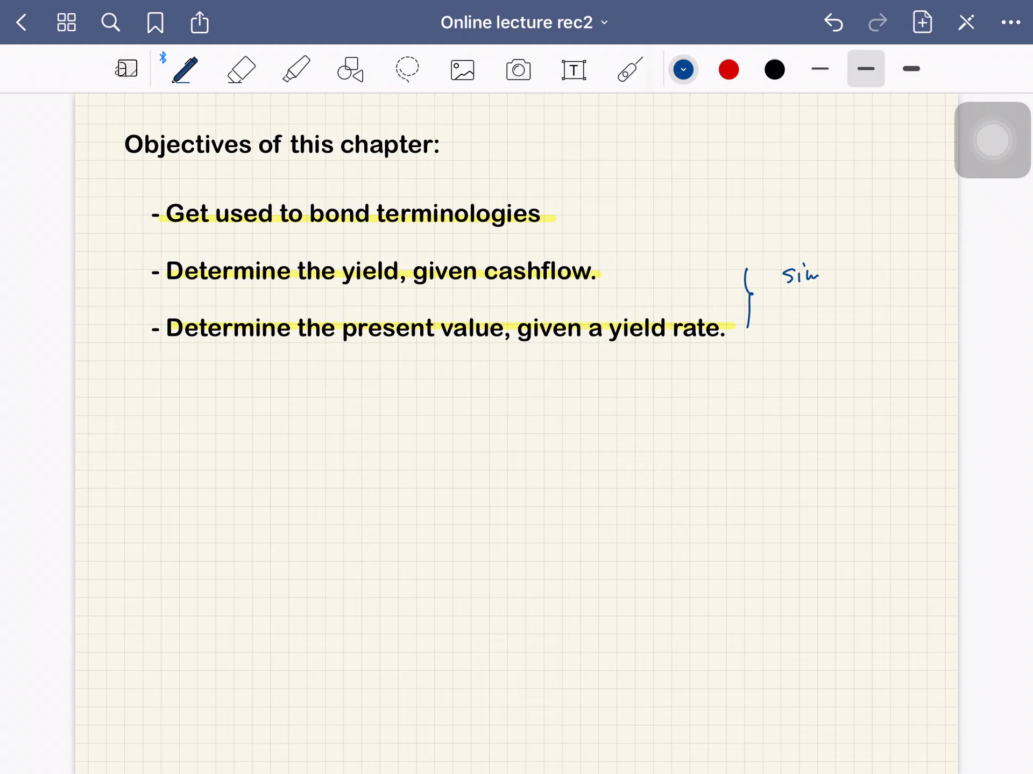